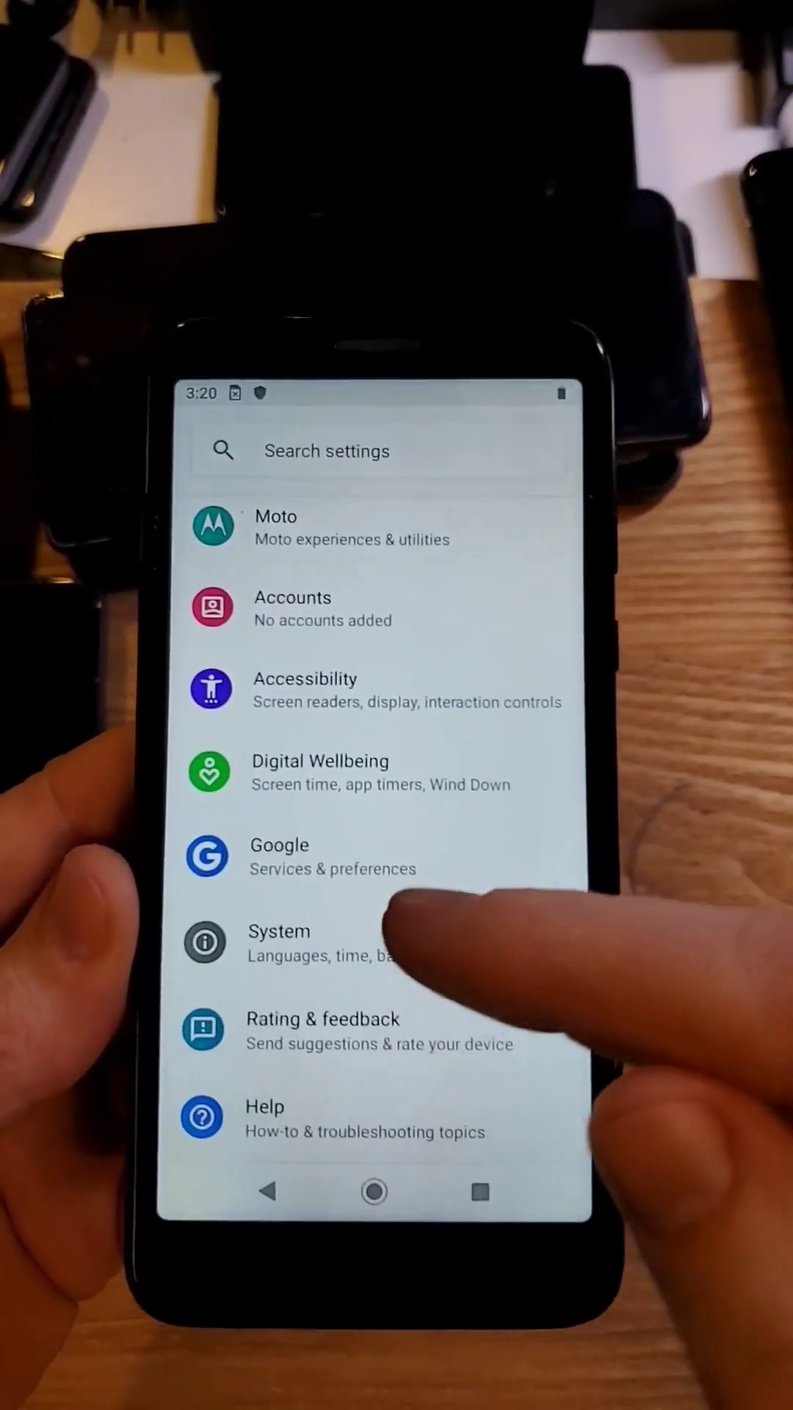
Start a system update check from System settings, which reports a data connection is needed.
{"action": "left_click", "coordinate": [279, 943]}
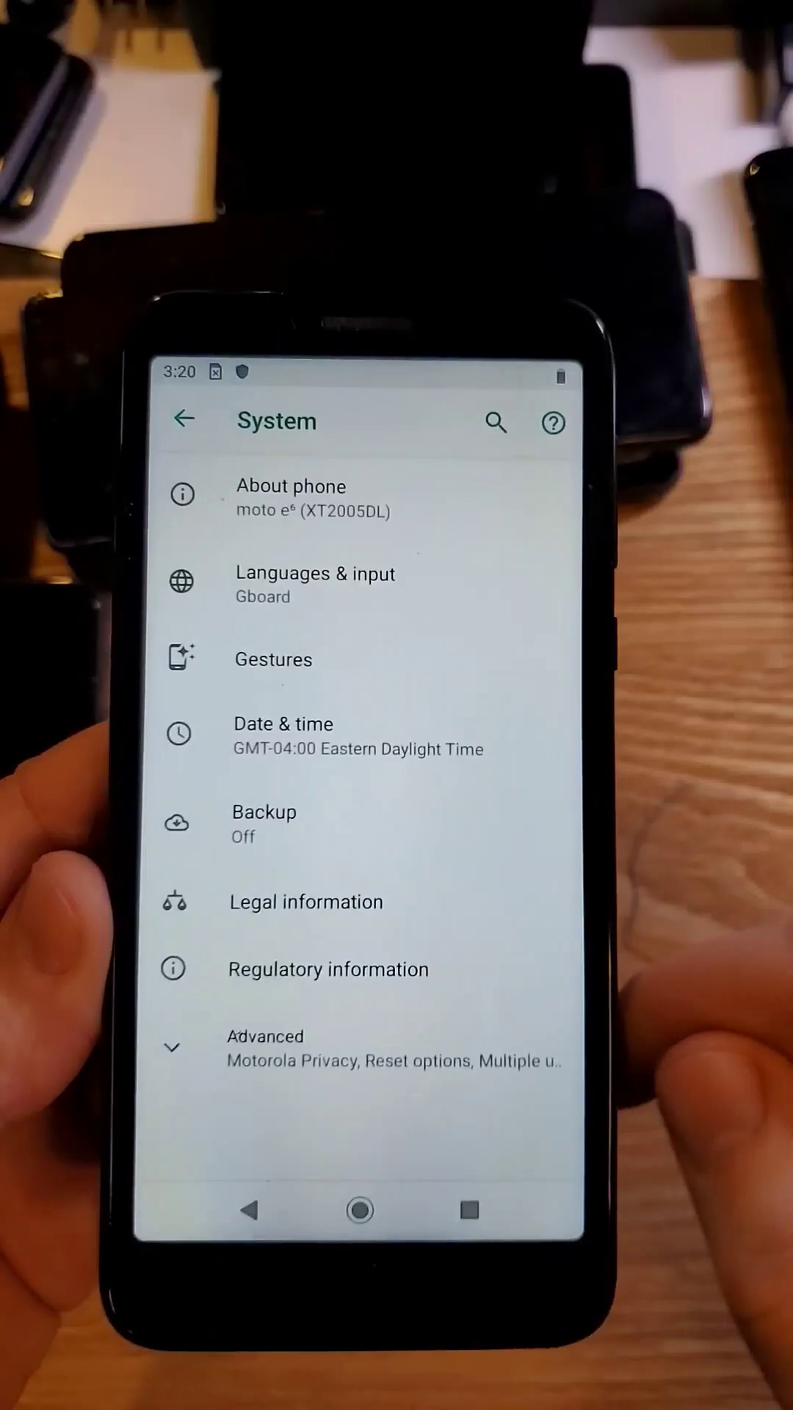
{"action": "left_click", "coordinate": [265, 1047]}
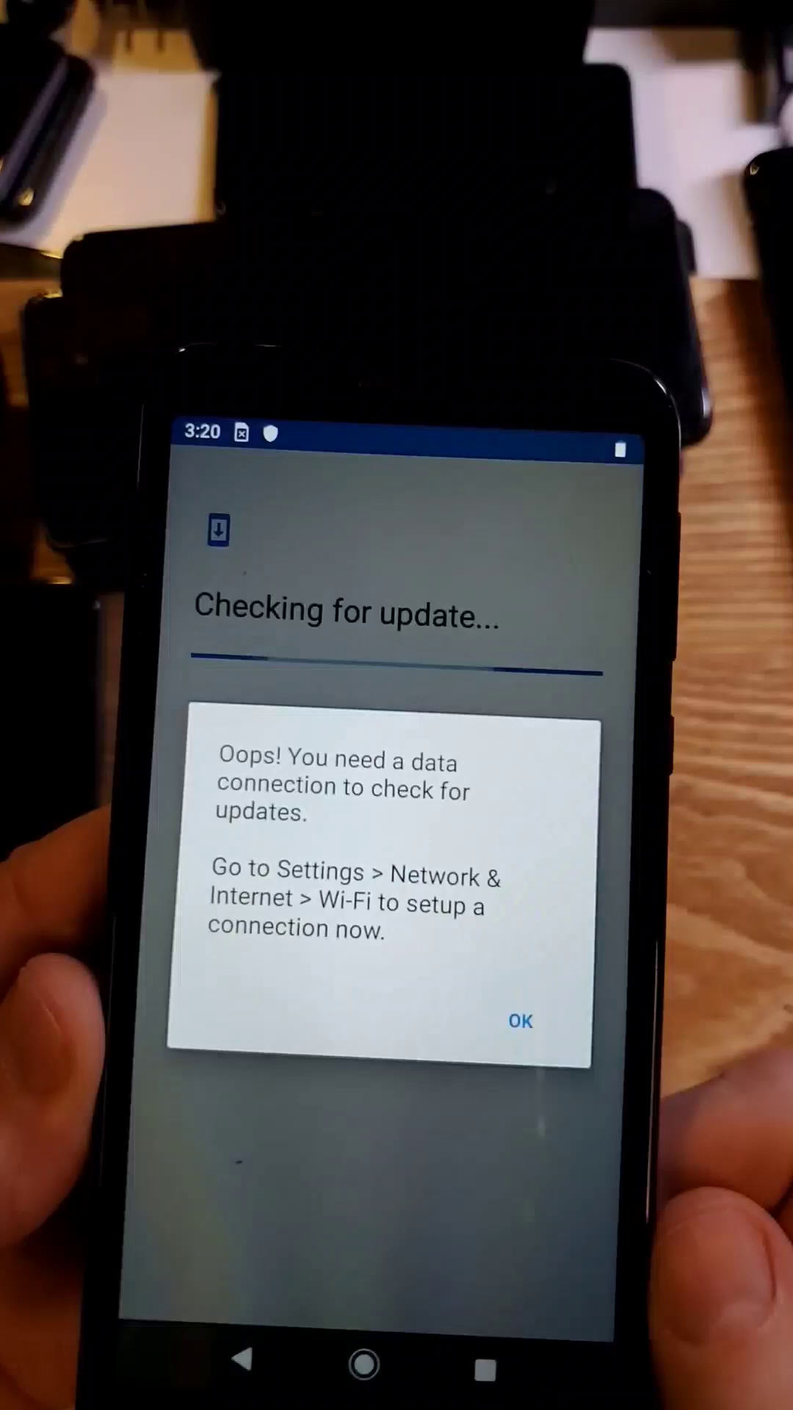
Dismiss the 'Oops! You need a data connection' dialog with OK, returning to System.
{"action": "left_click", "coordinate": [520, 1021]}
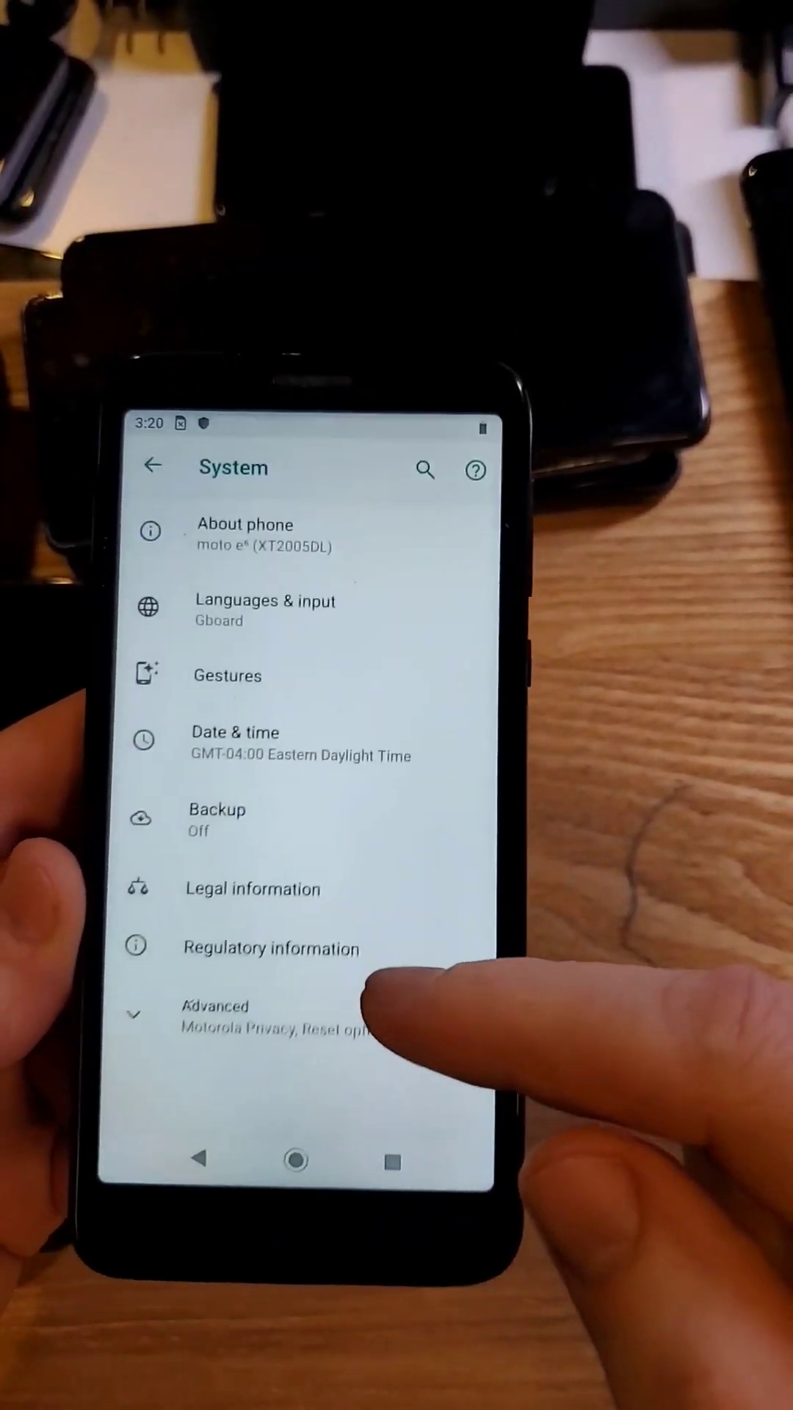
Reach Erase all data (factory reset) via Advanced and Reset options.
{"action": "left_click", "coordinate": [235, 1019]}
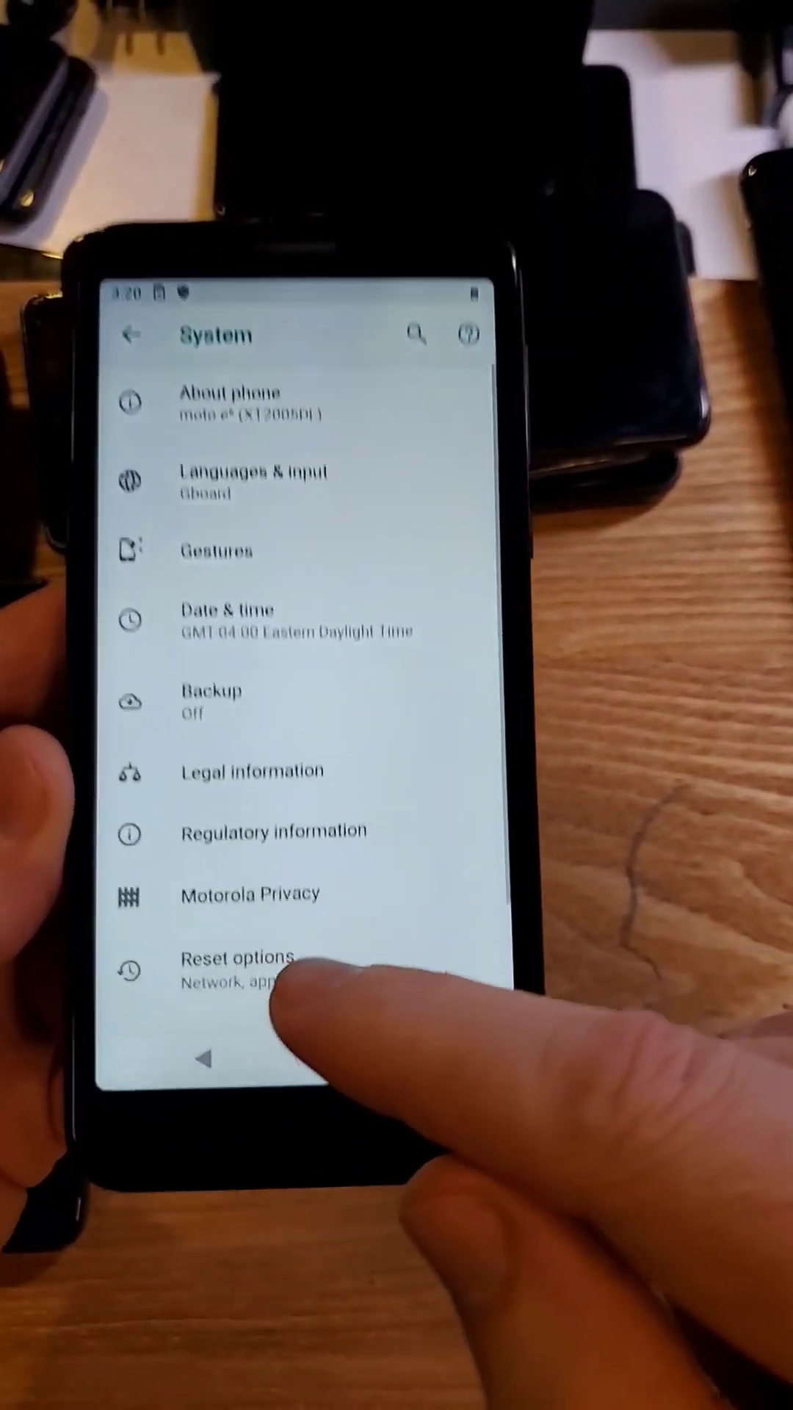
{"action": "left_click", "coordinate": [235, 966]}
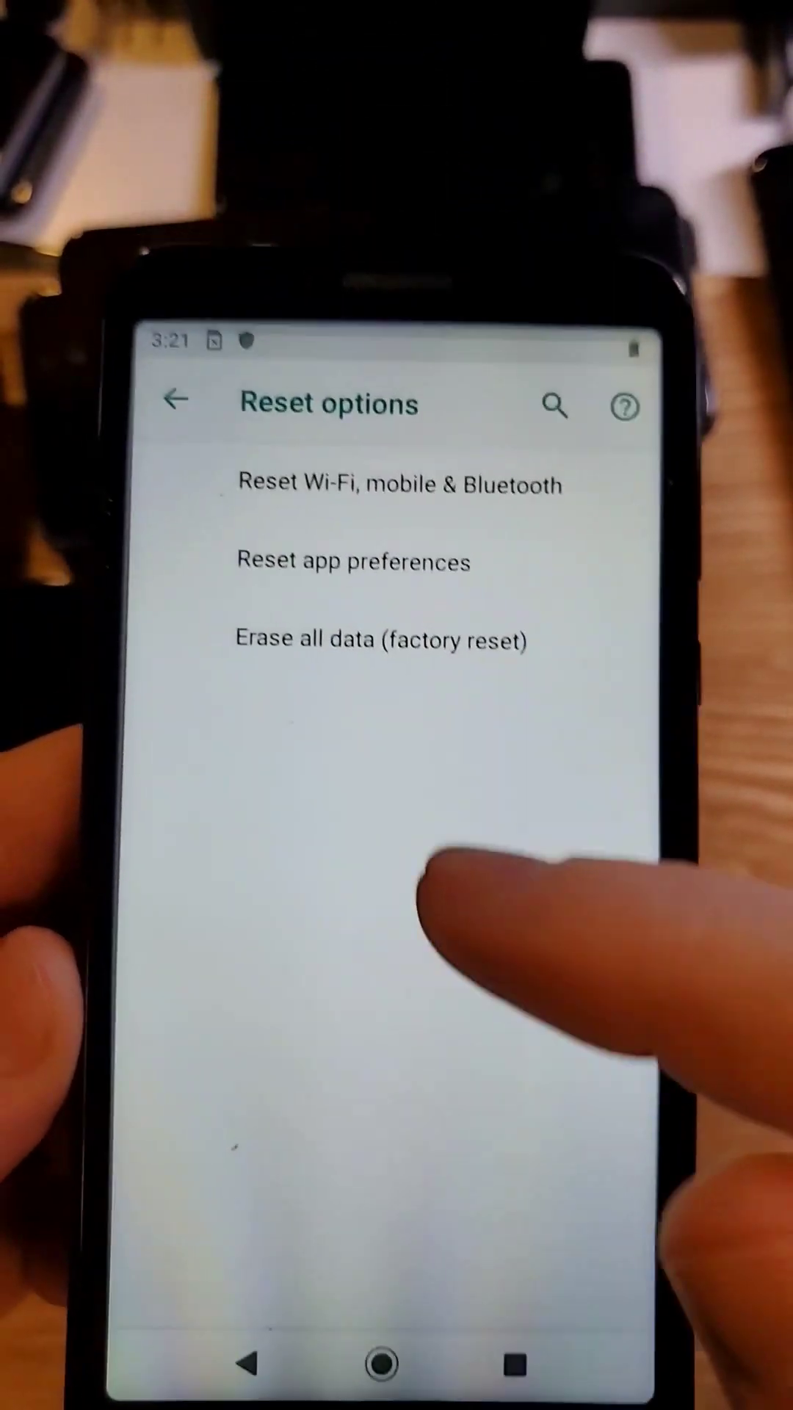
{"action": "left_click", "coordinate": [380, 640]}
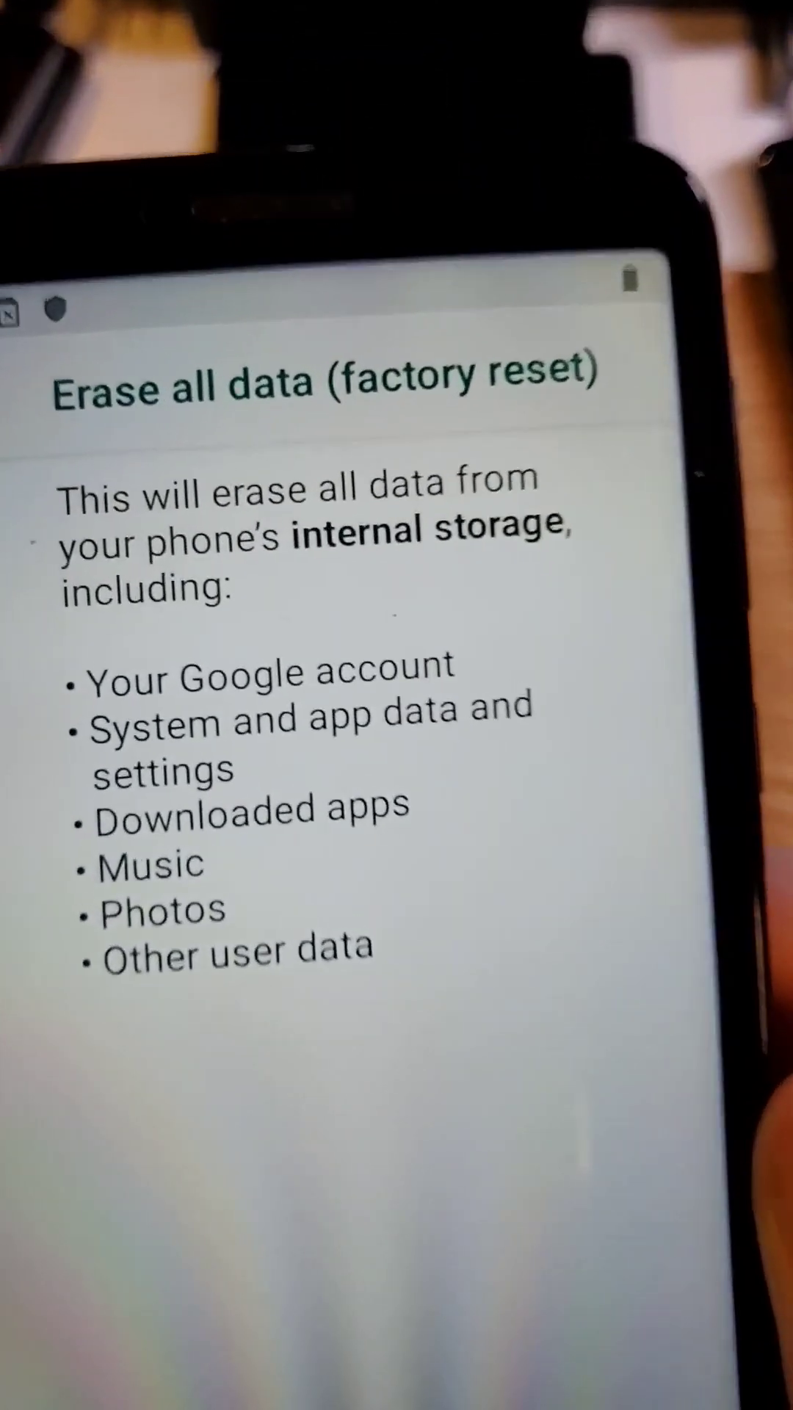